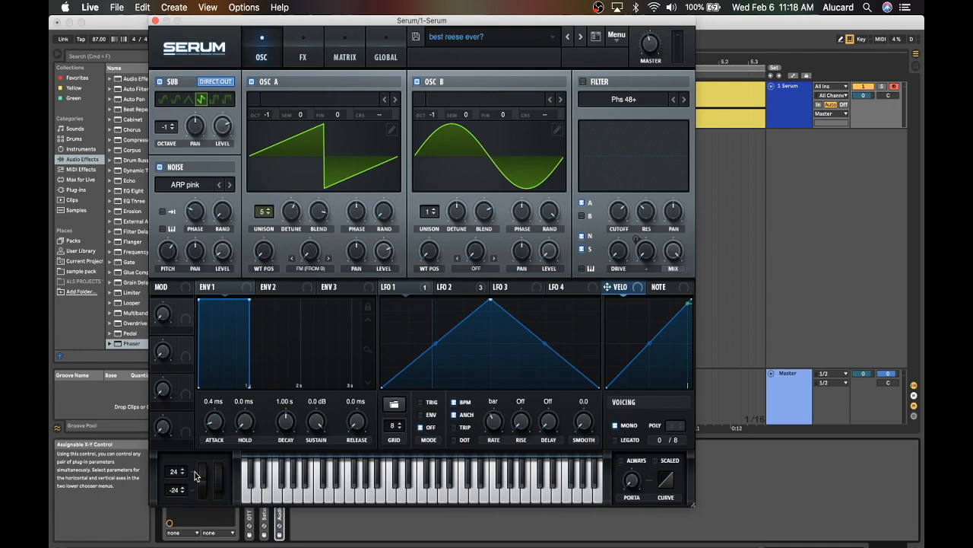
Switch off Osc B, power off Hyper/Dimension and Phaser, and return to the oscillators
click(413, 81)
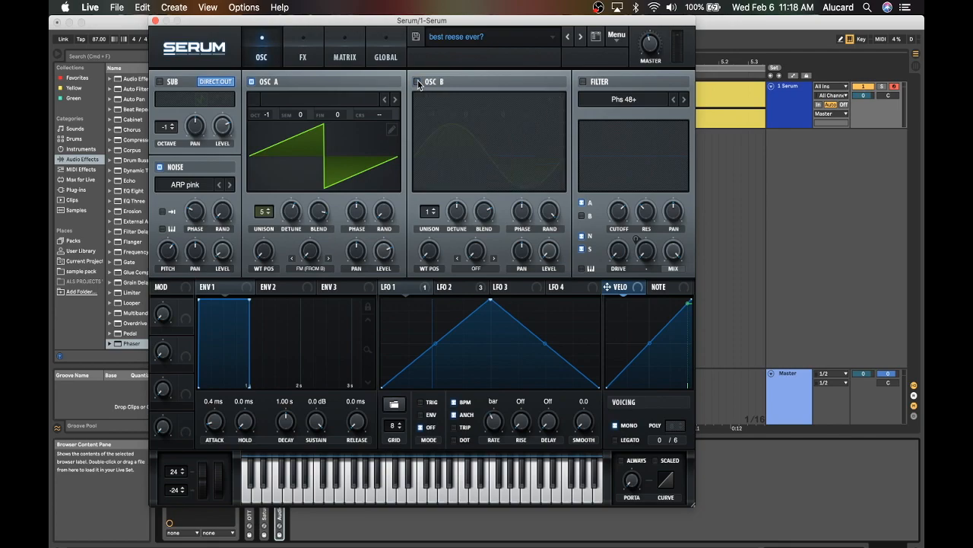
click(302, 48)
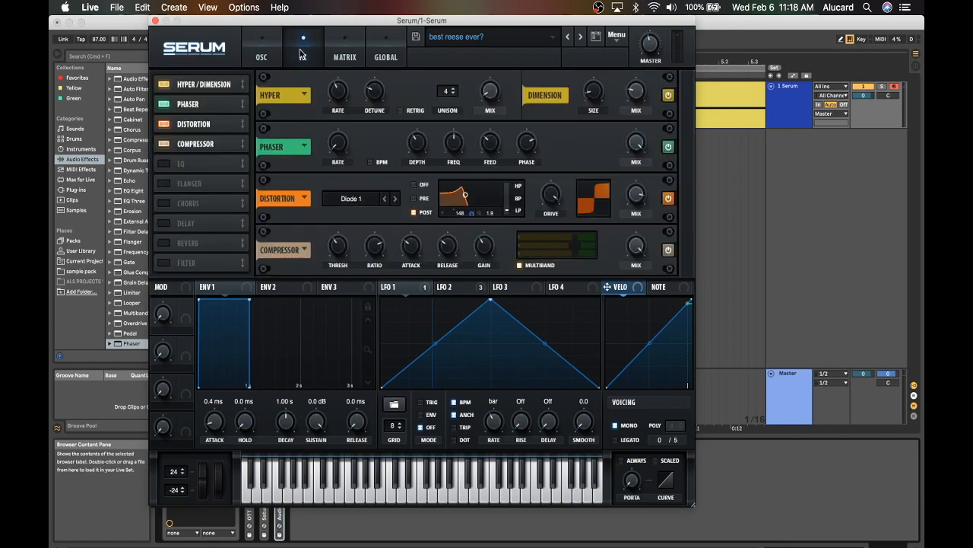
click(302, 47)
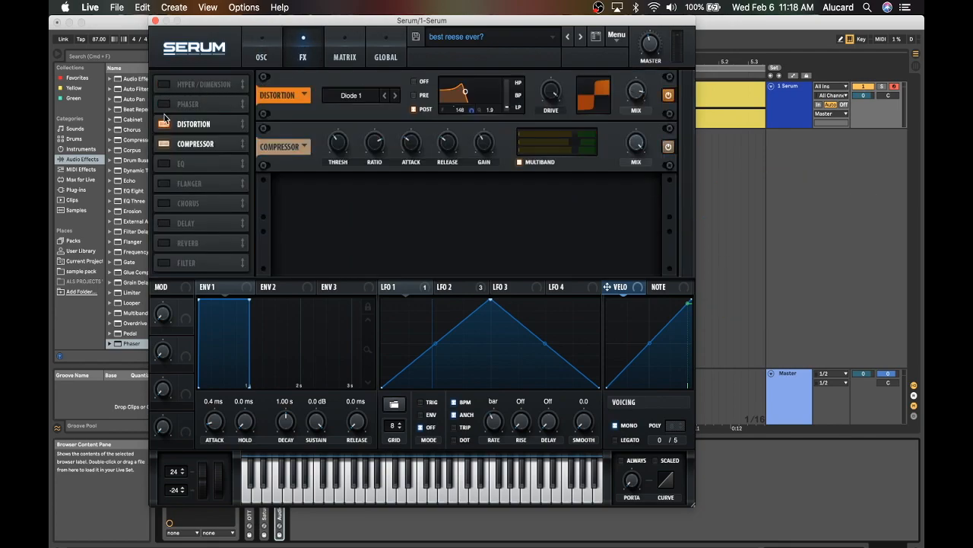
click(261, 47)
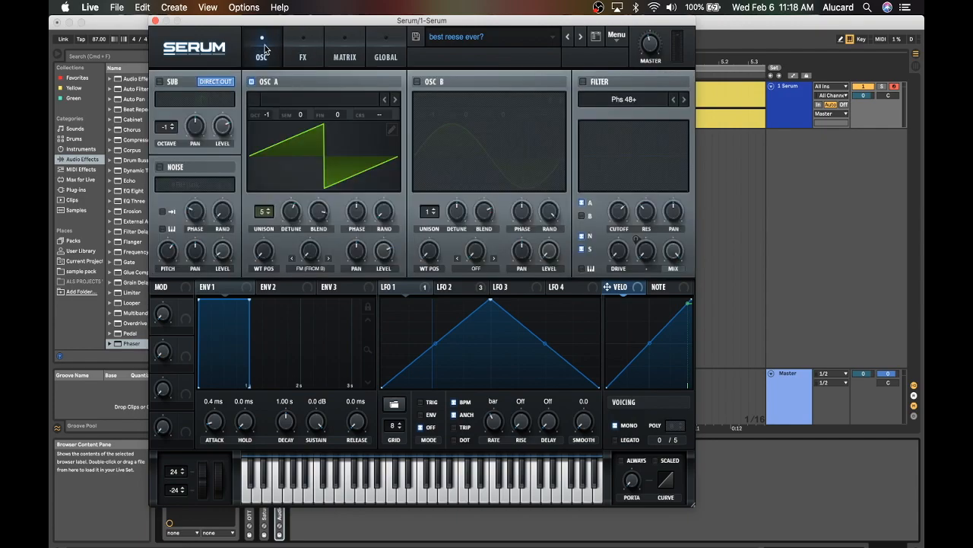
mouse_move(283, 95)
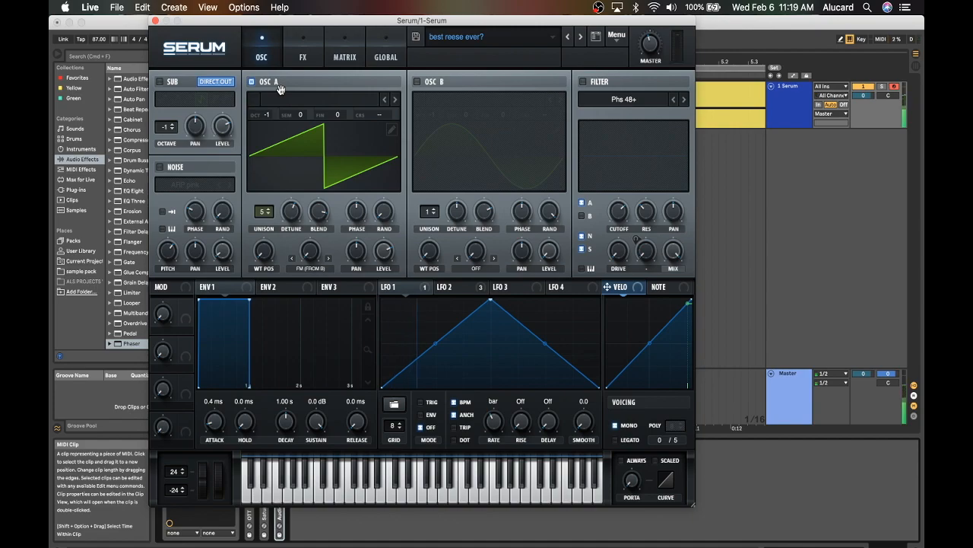
mouse_move(299, 230)
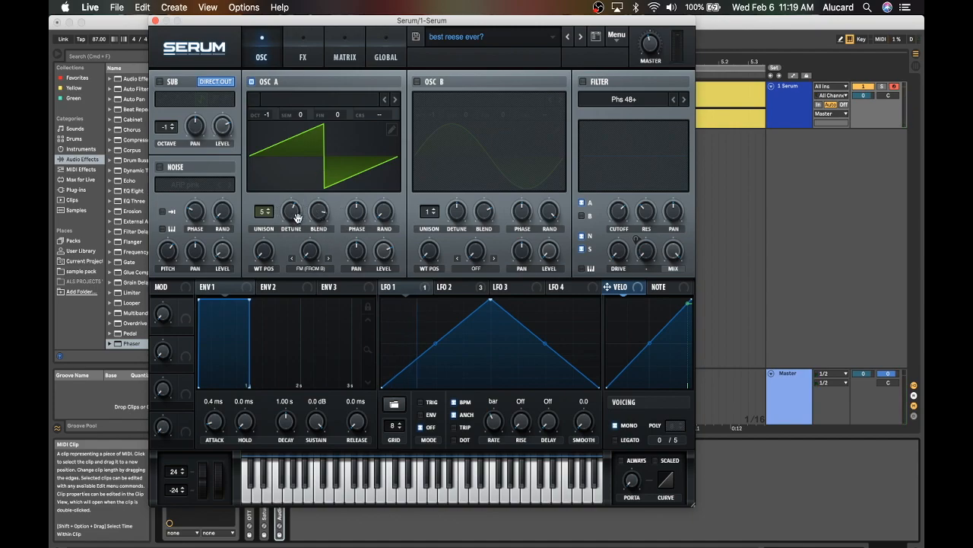
mouse_move(291, 213)
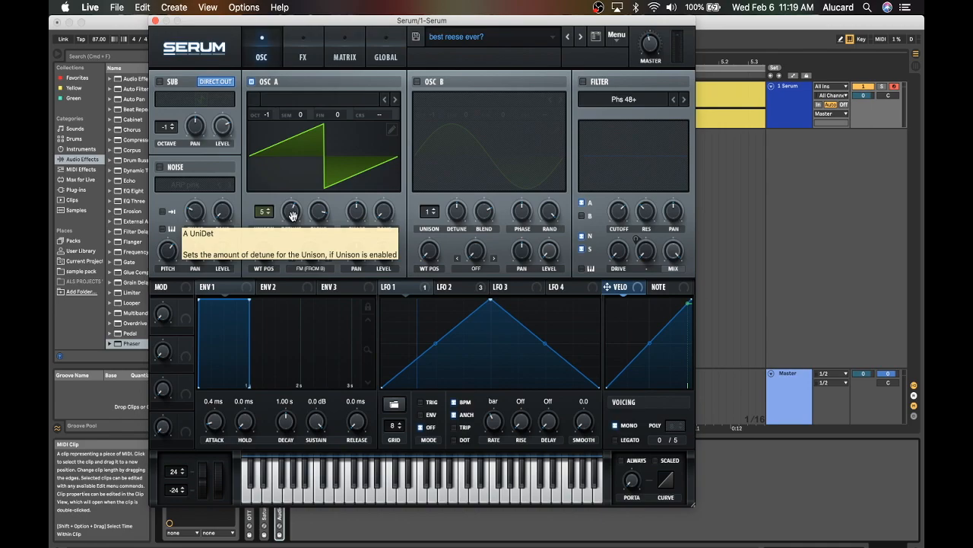
drag(291, 211, 290, 203)
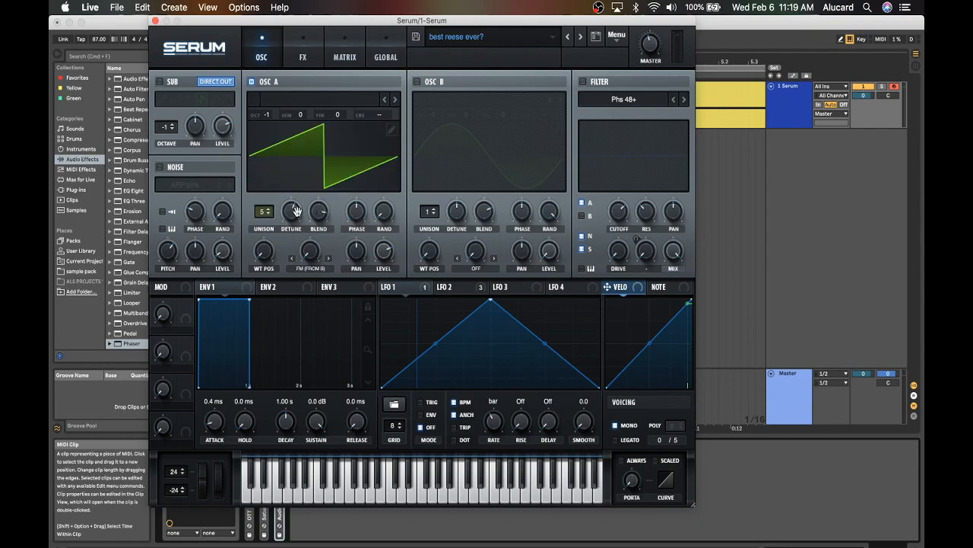
mouse_move(291, 211)
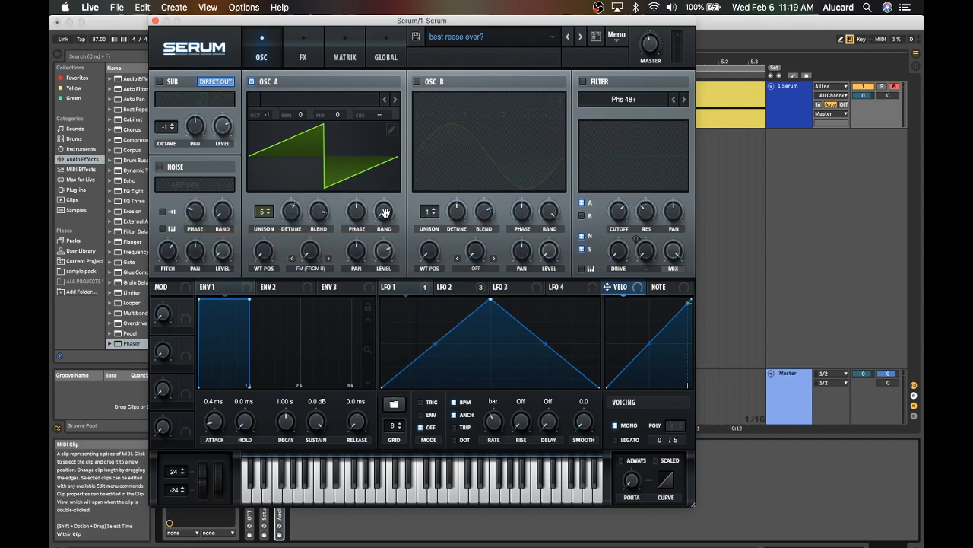
mouse_move(384, 211)
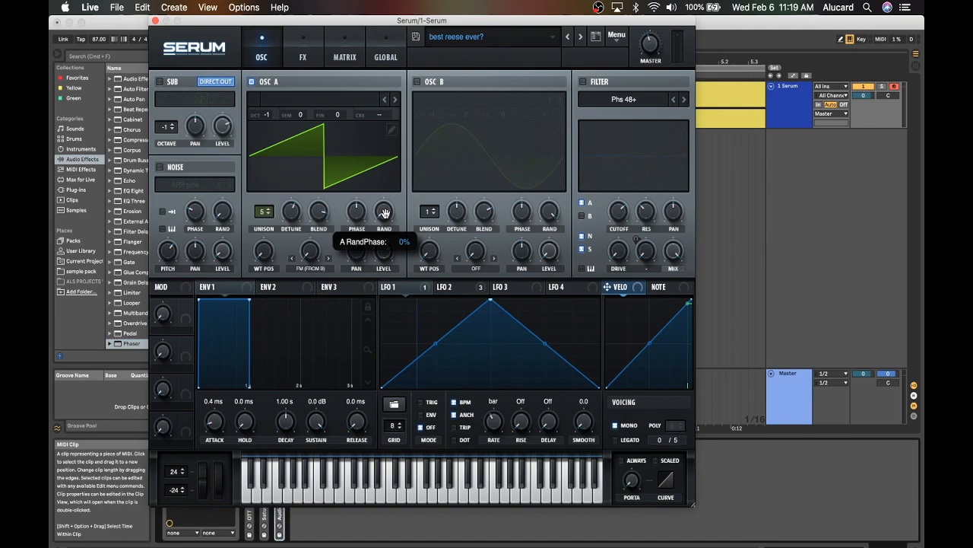
mouse_move(395, 113)
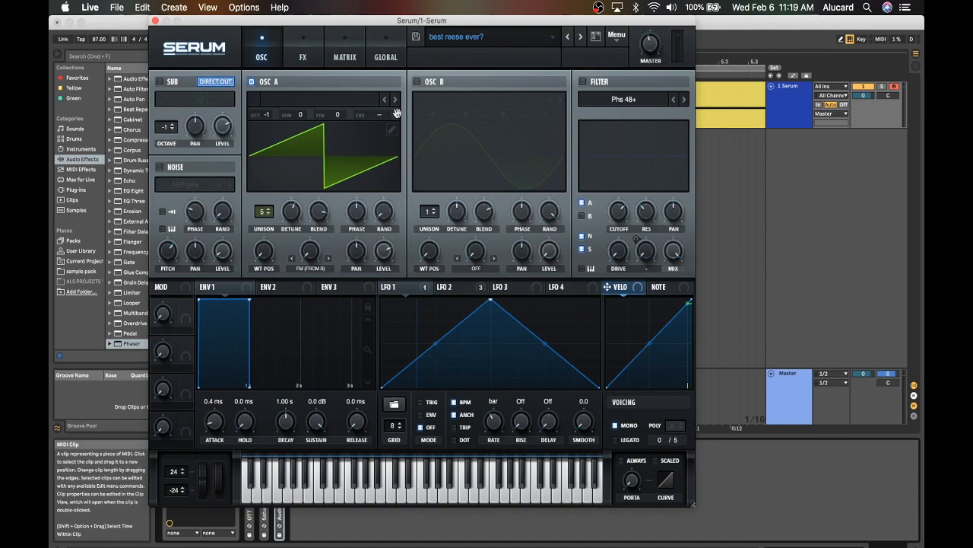
mouse_move(394, 113)
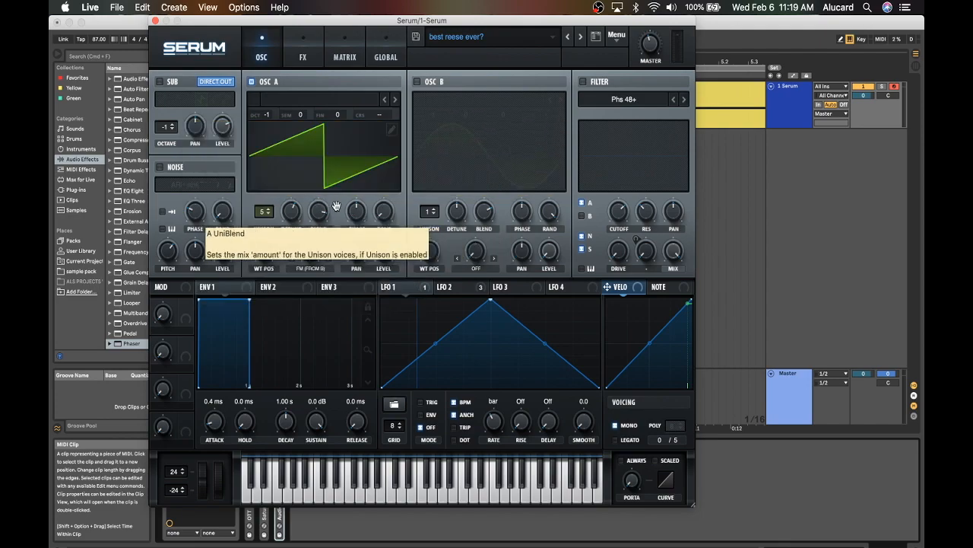
mouse_move(341, 154)
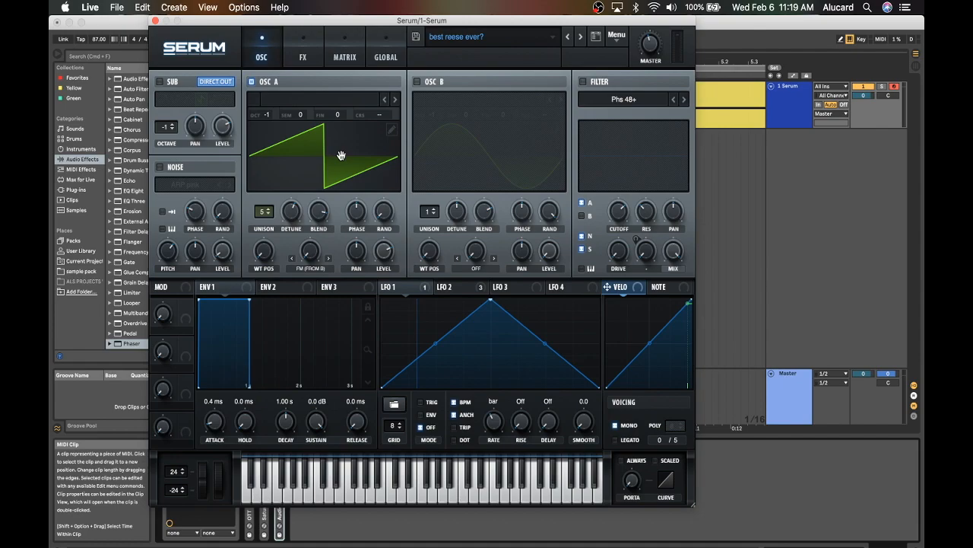
mouse_move(384, 212)
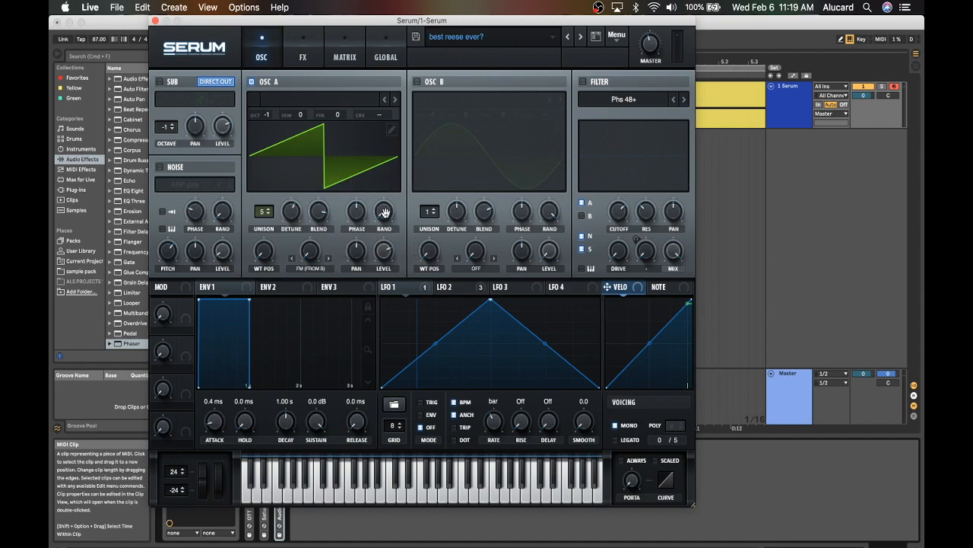
mouse_move(385, 109)
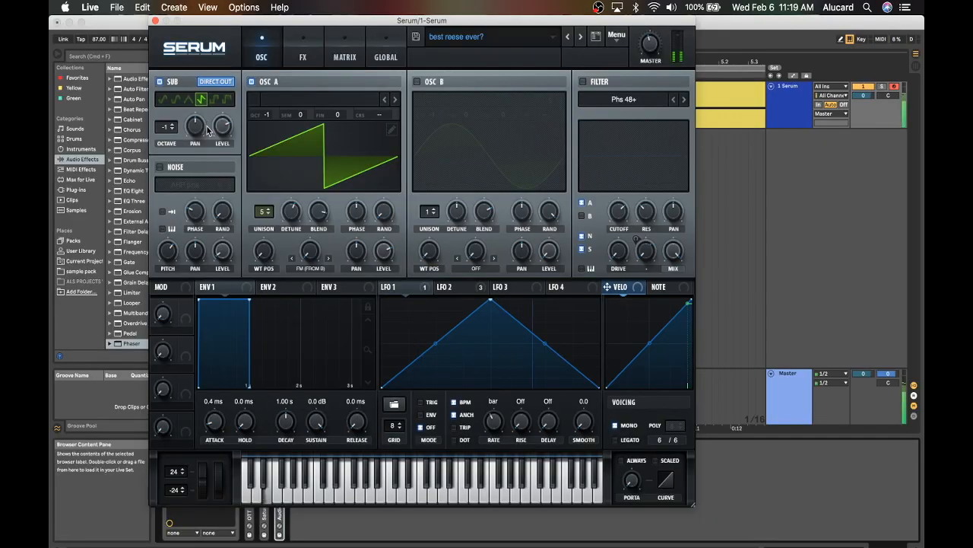
mouse_move(195, 126)
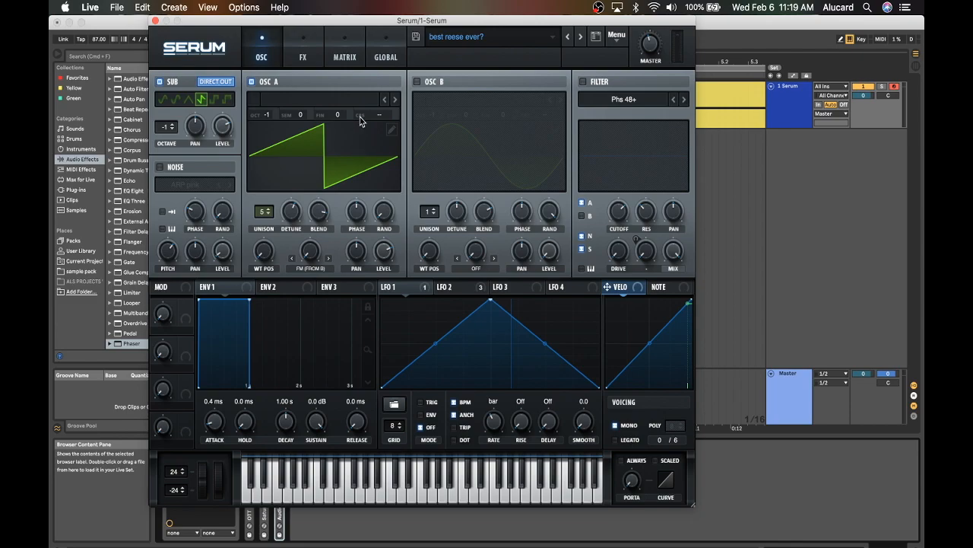
mouse_move(303, 155)
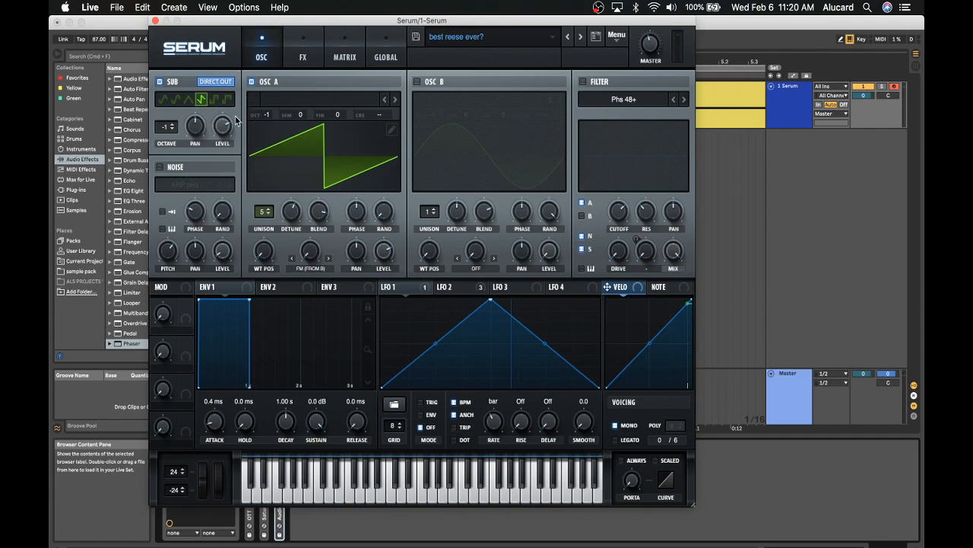
Switch the sub oscillator back on beneath oscillator A's detuned saw
click(303, 56)
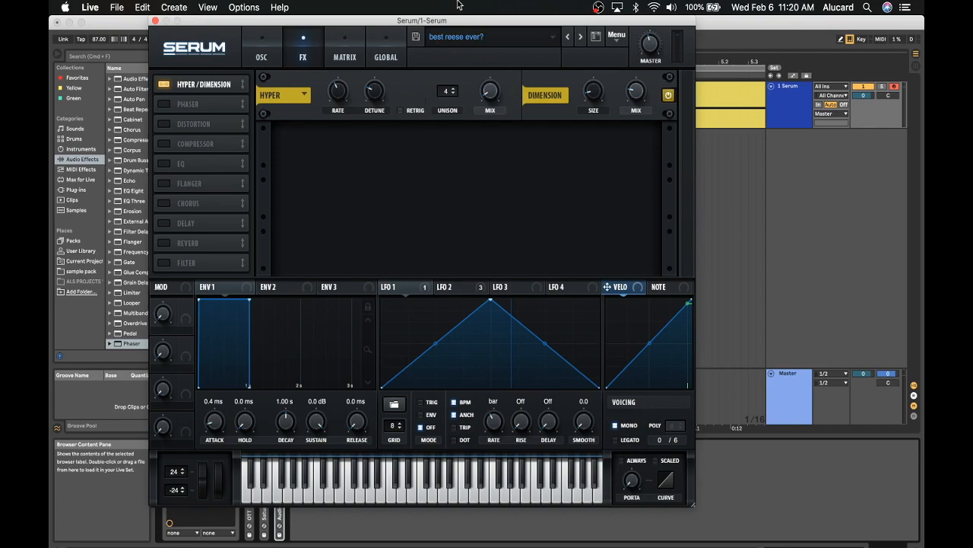
mouse_move(511, 91)
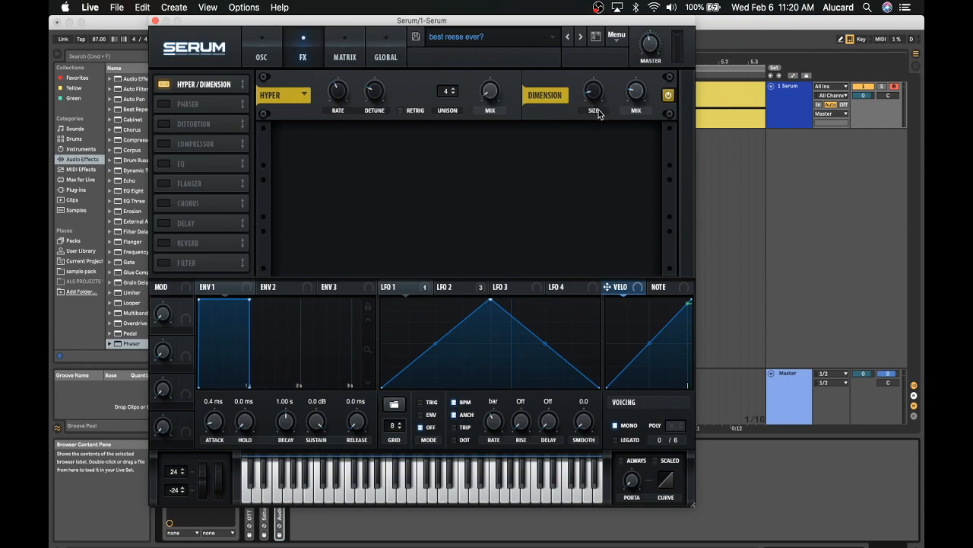
mouse_move(395, 92)
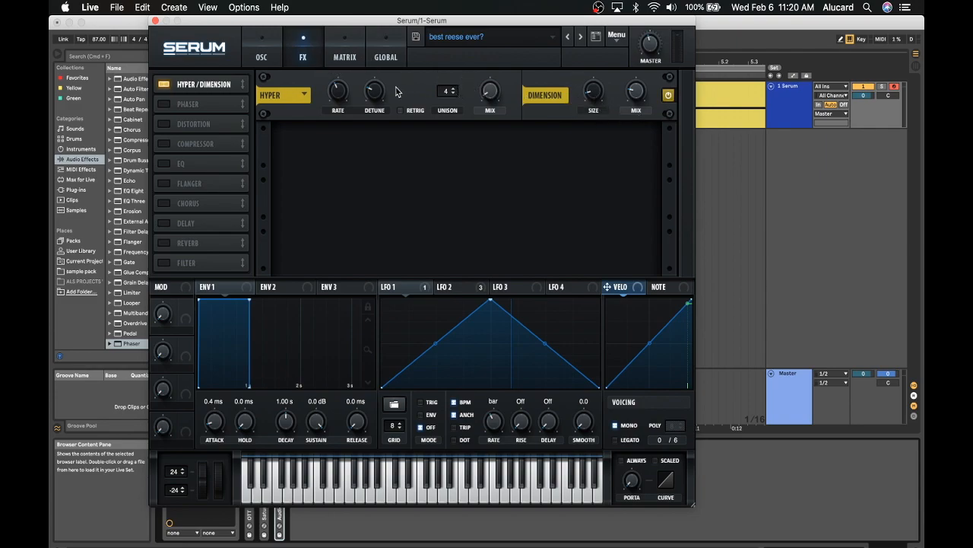
mouse_move(443, 102)
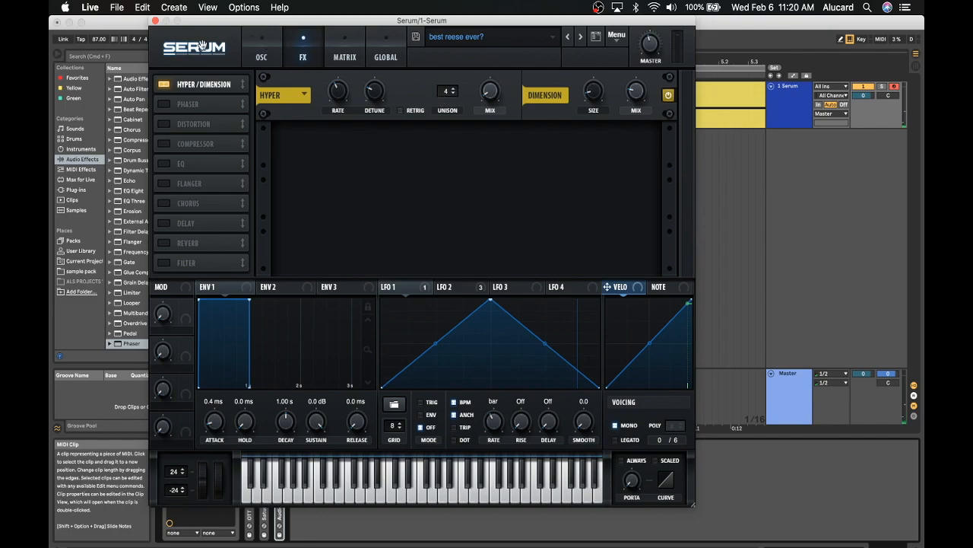
Re-enable the phaser, review its ~630 Hz frequency, and return to the effects rack
click(187, 103)
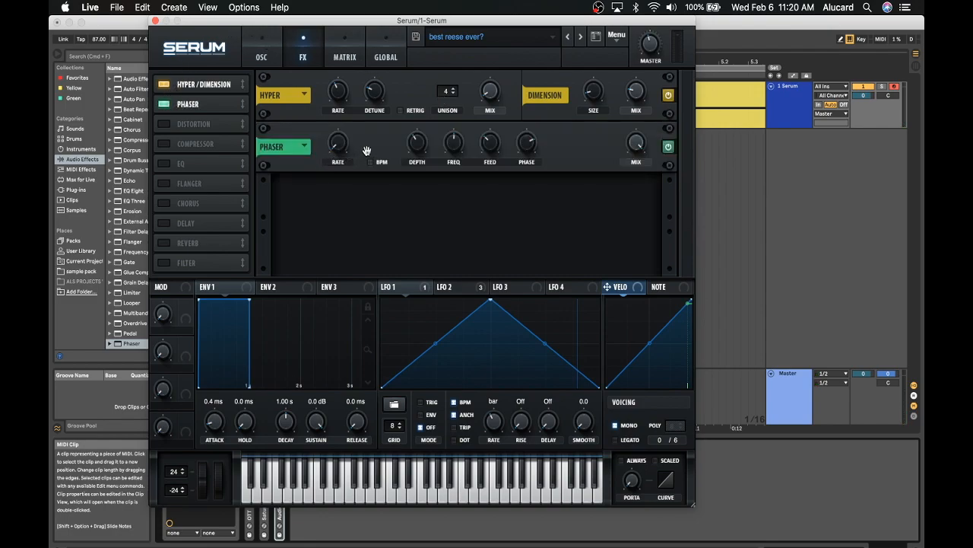
mouse_move(476, 159)
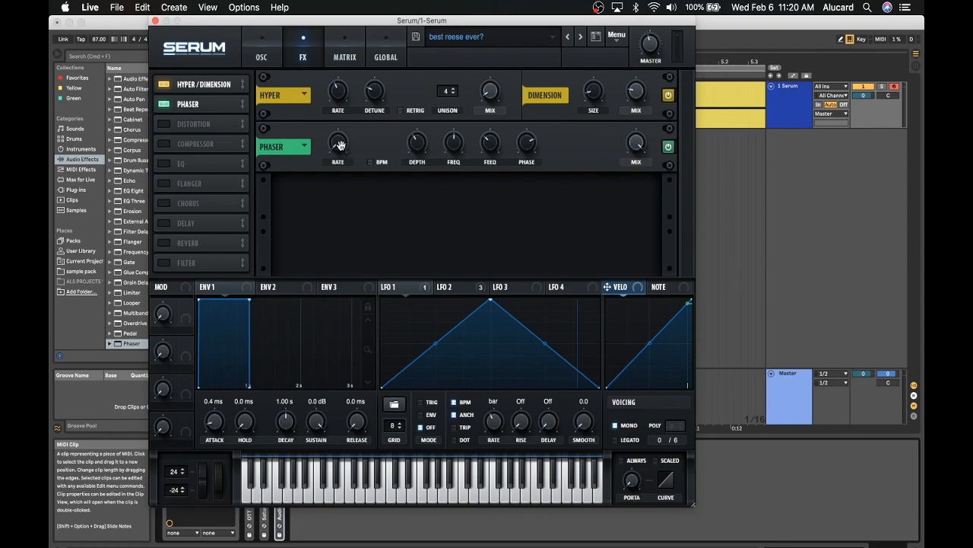
mouse_move(458, 157)
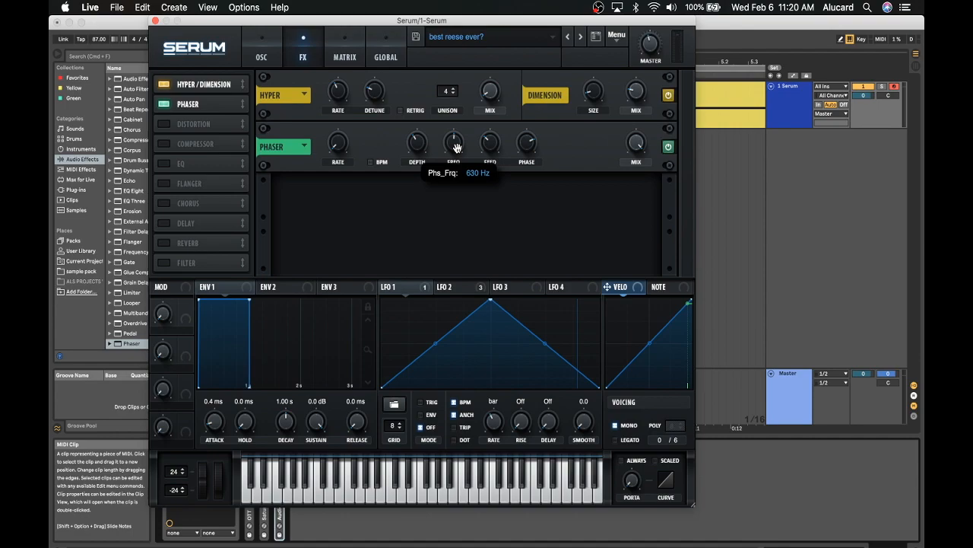
mouse_move(288, 66)
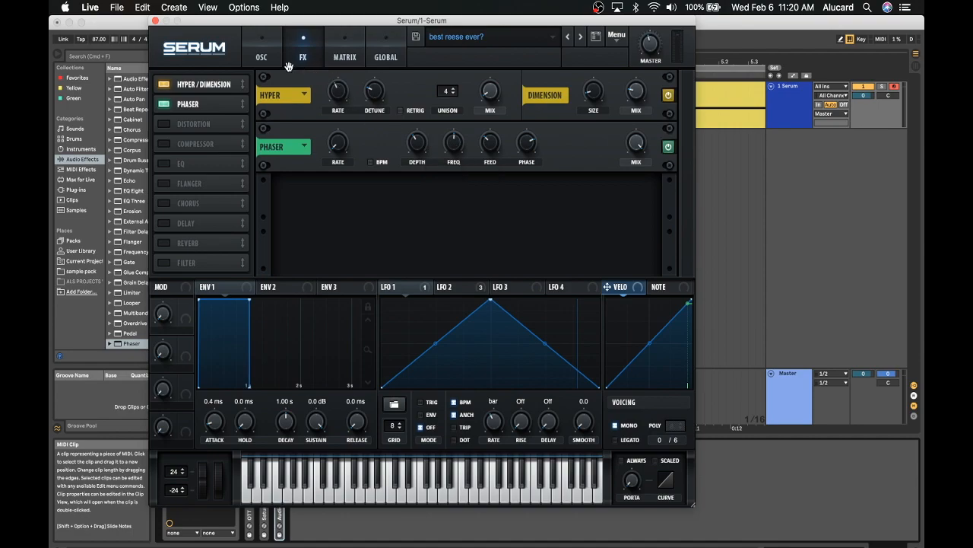
mouse_move(441, 143)
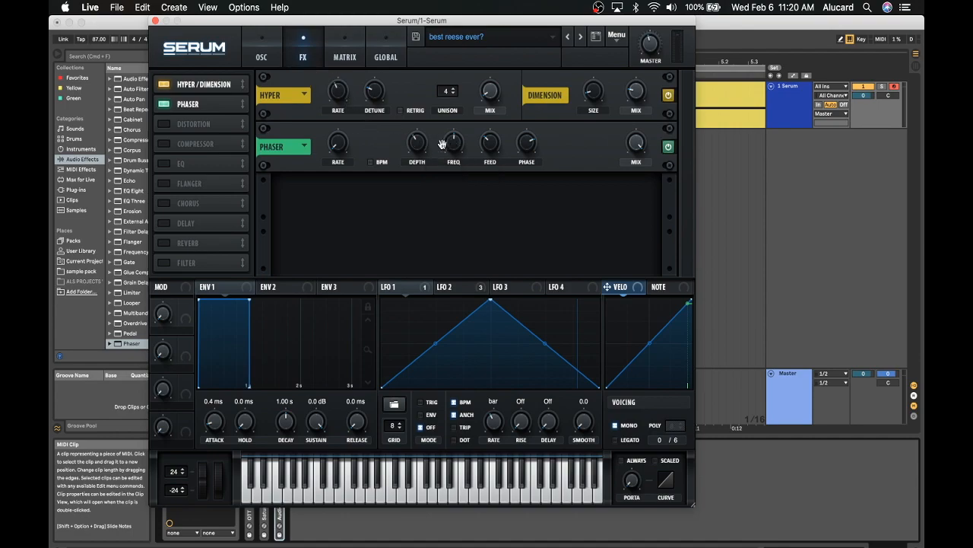
click(261, 45)
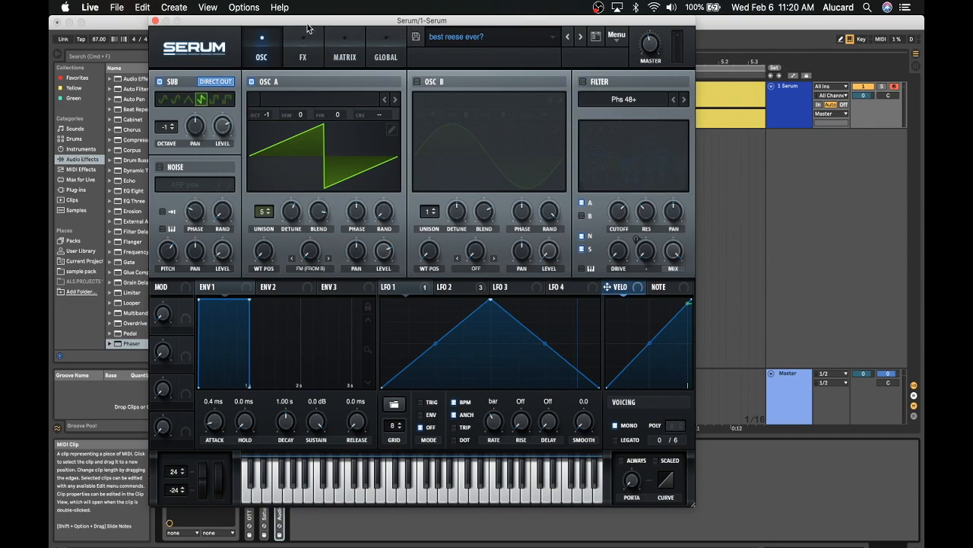
click(302, 57)
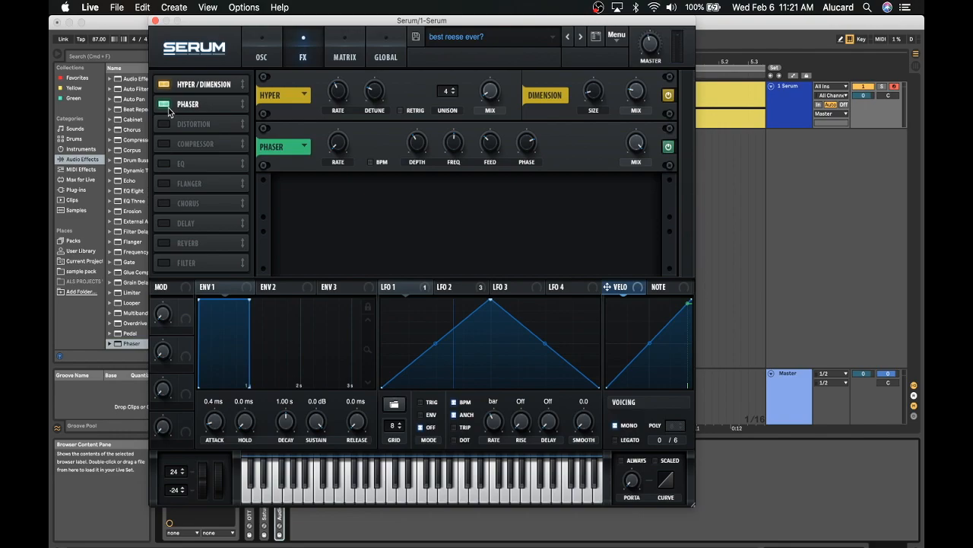
Enable the Distortion slot in post mode with Diode 1
click(193, 123)
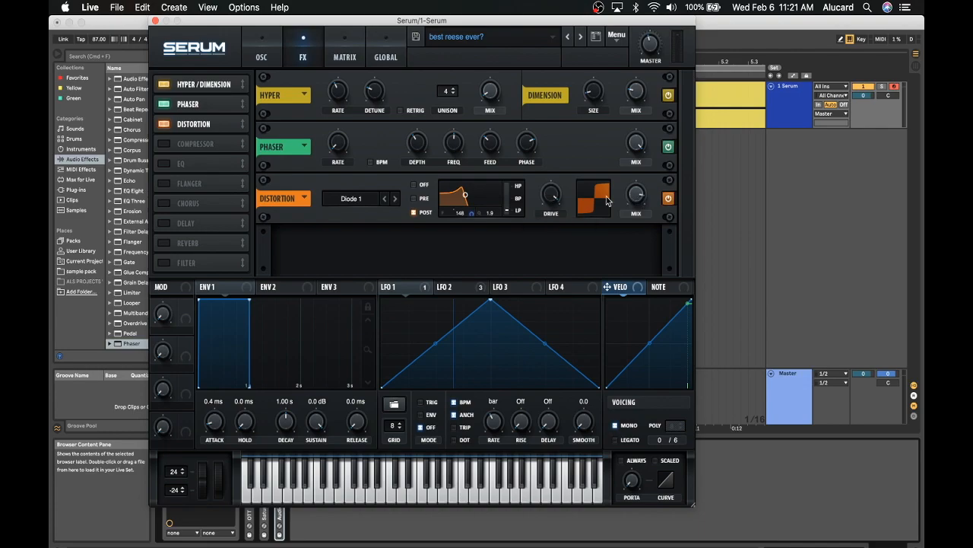
mouse_move(588, 205)
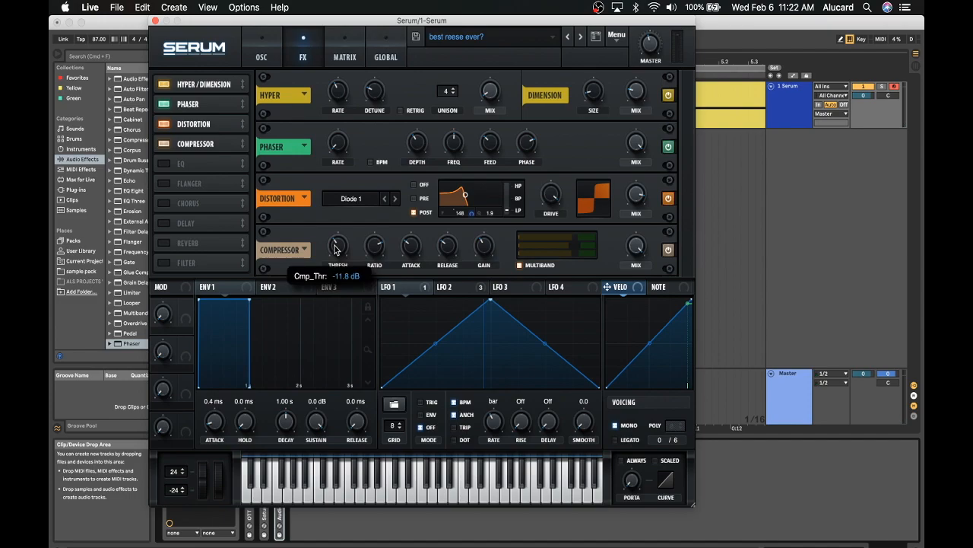
mouse_move(322, 254)
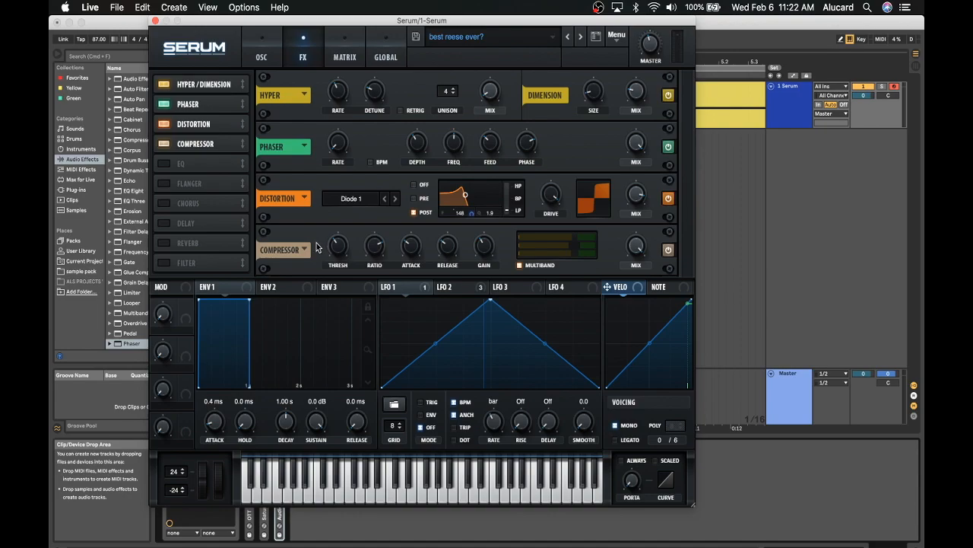
mouse_move(486, 250)
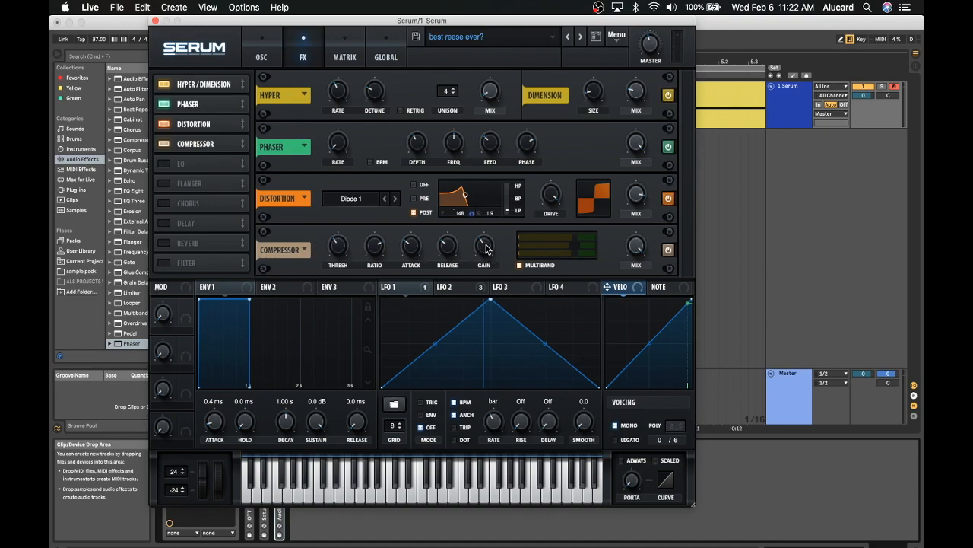
mouse_move(484, 246)
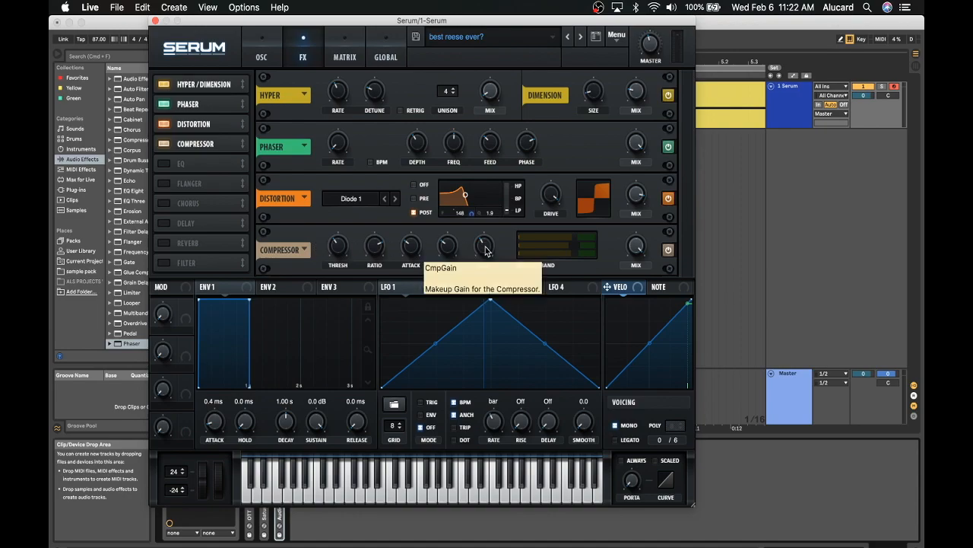
Switch the noise oscillator back on with the 'ARP pink' source
click(261, 47)
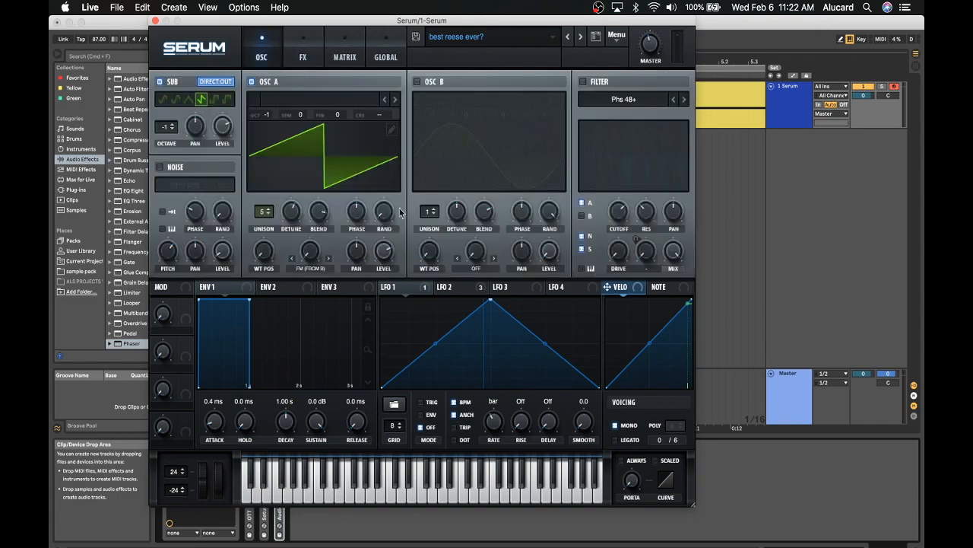
click(159, 167)
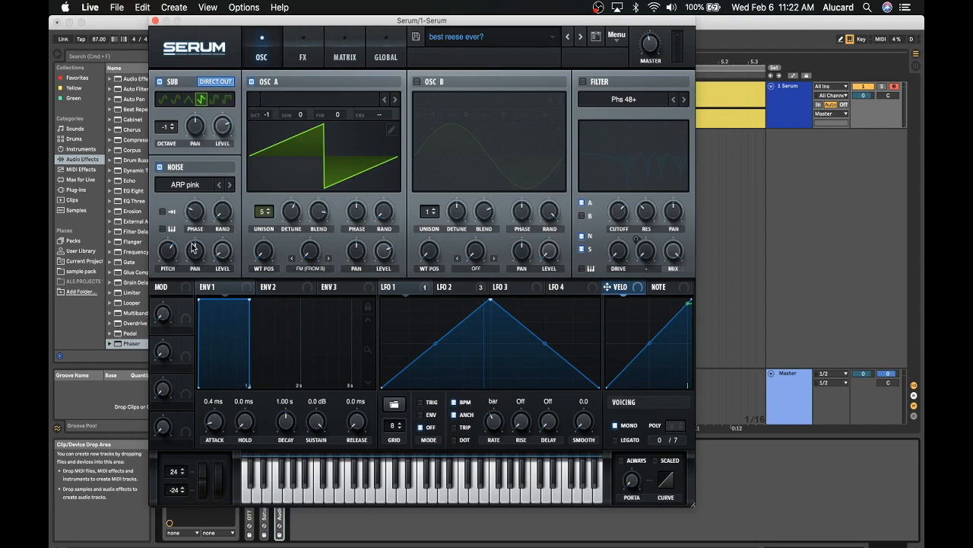
mouse_move(224, 257)
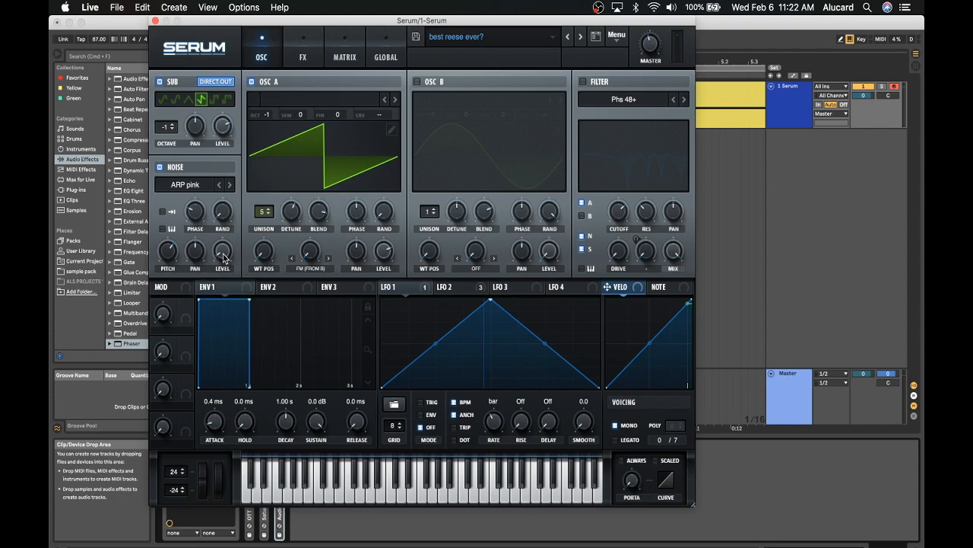
mouse_move(384, 179)
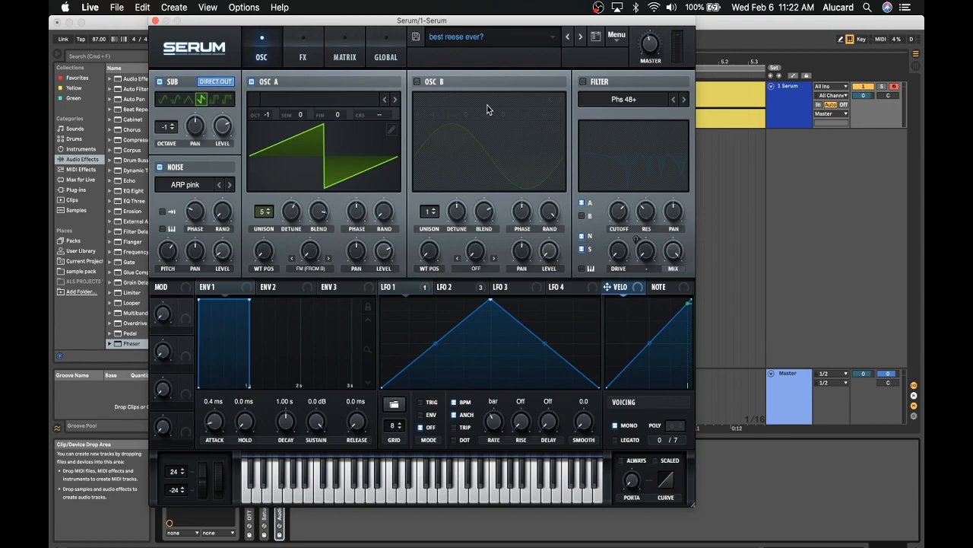
mouse_move(407, 184)
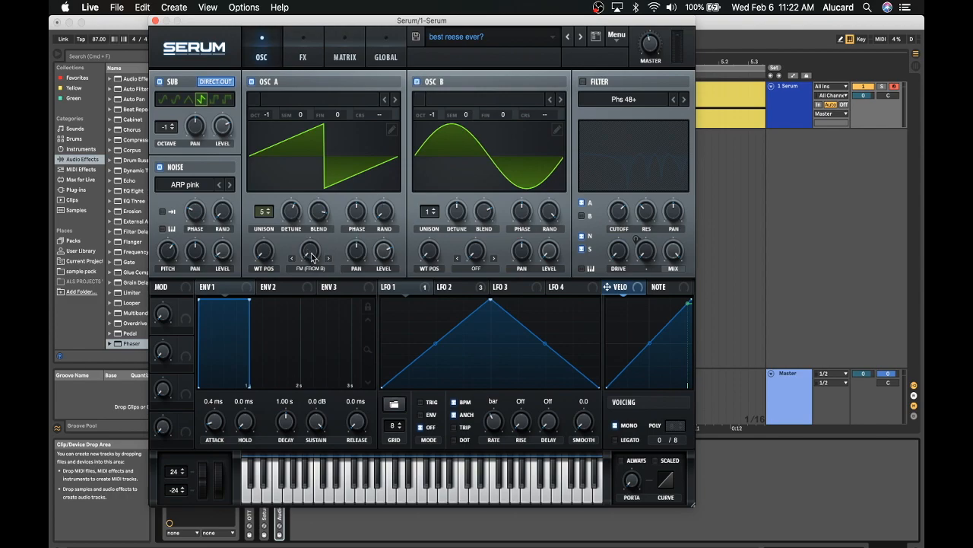
mouse_move(310, 257)
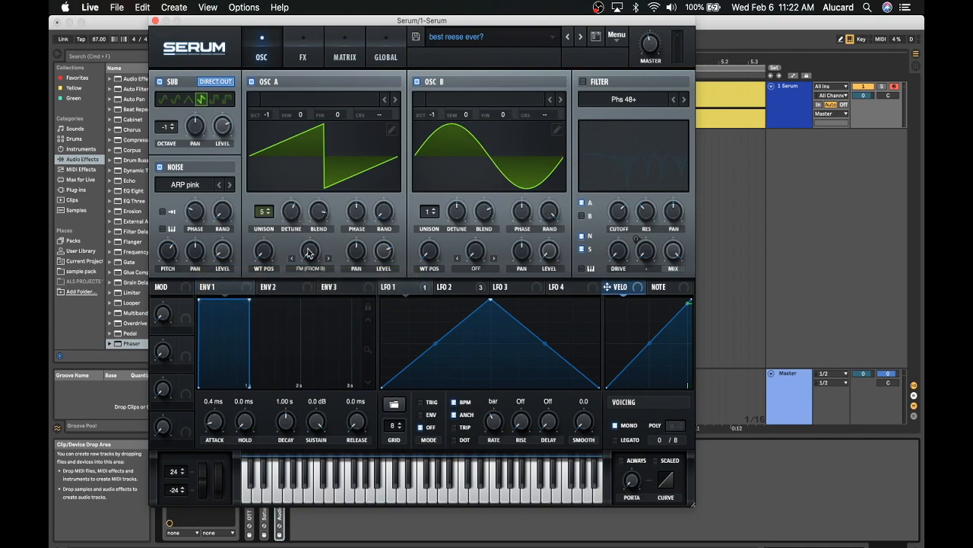
mouse_move(309, 252)
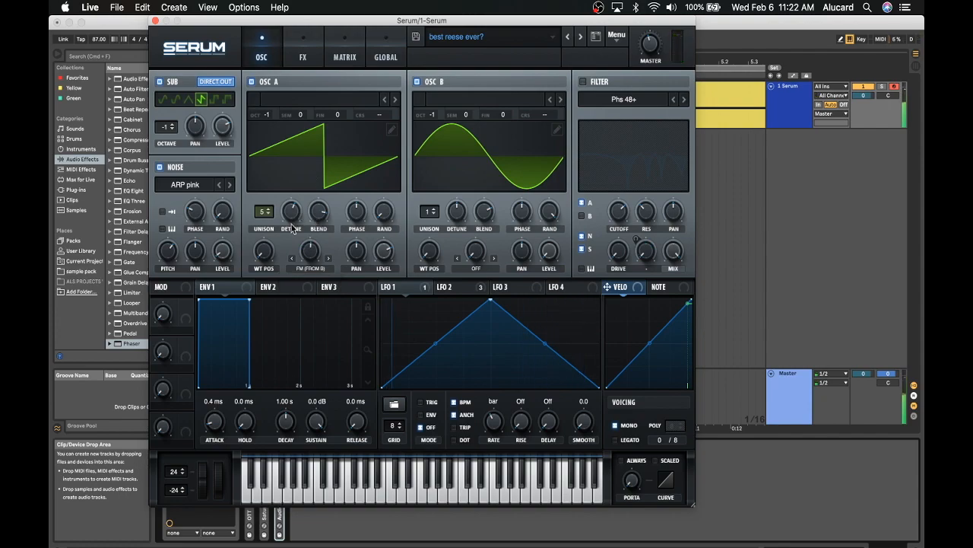
mouse_move(239, 135)
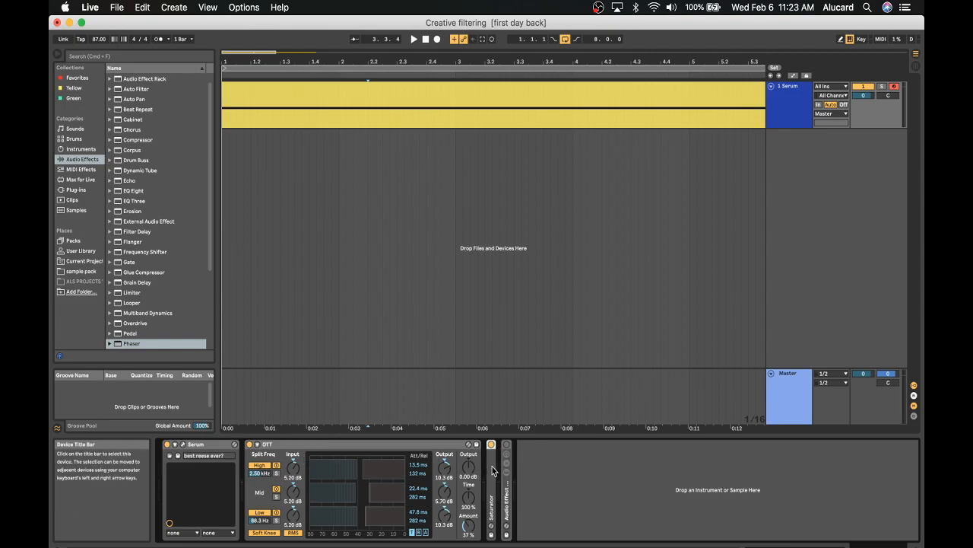
Fold the OTT device panel and reopen the Serum editor on its oscillator page
click(492, 465)
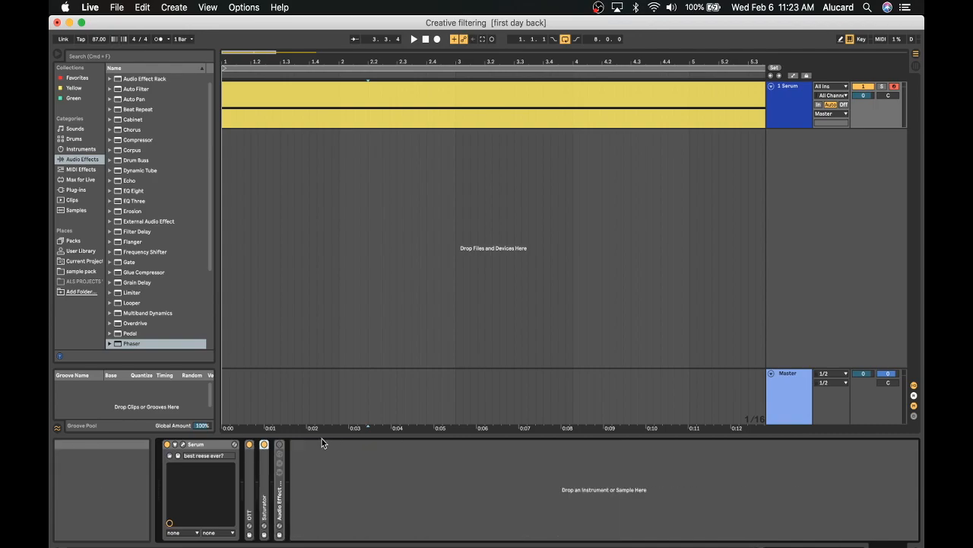
double_click(197, 445)
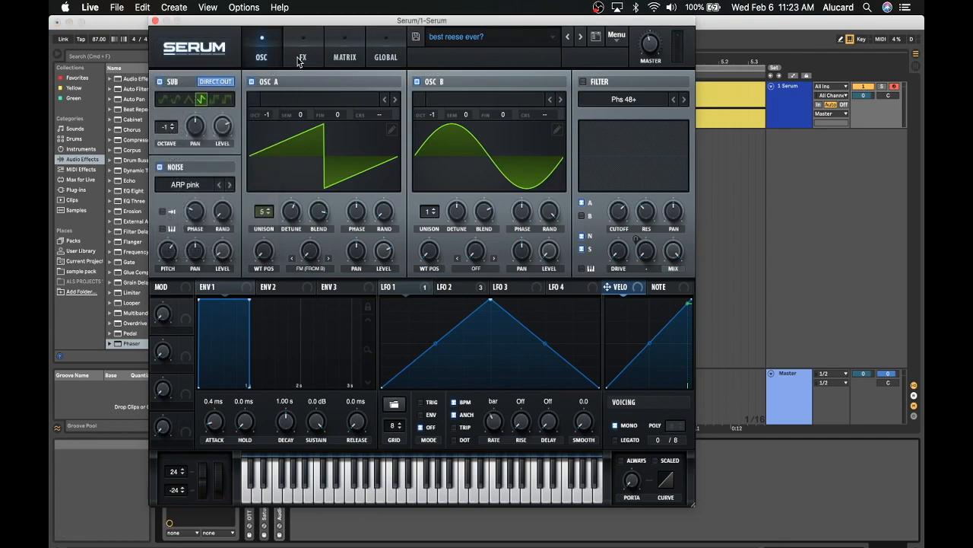
click(302, 47)
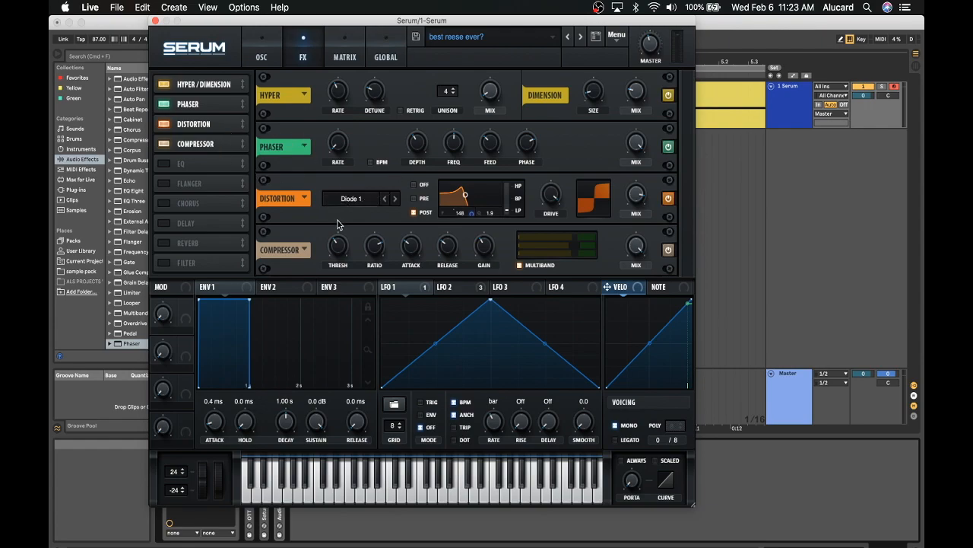
mouse_move(276, 82)
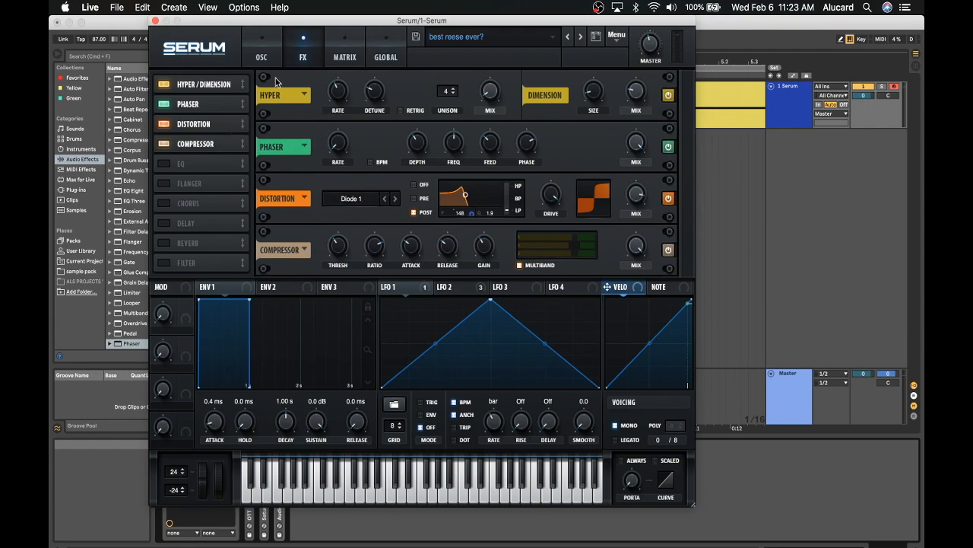
click(261, 47)
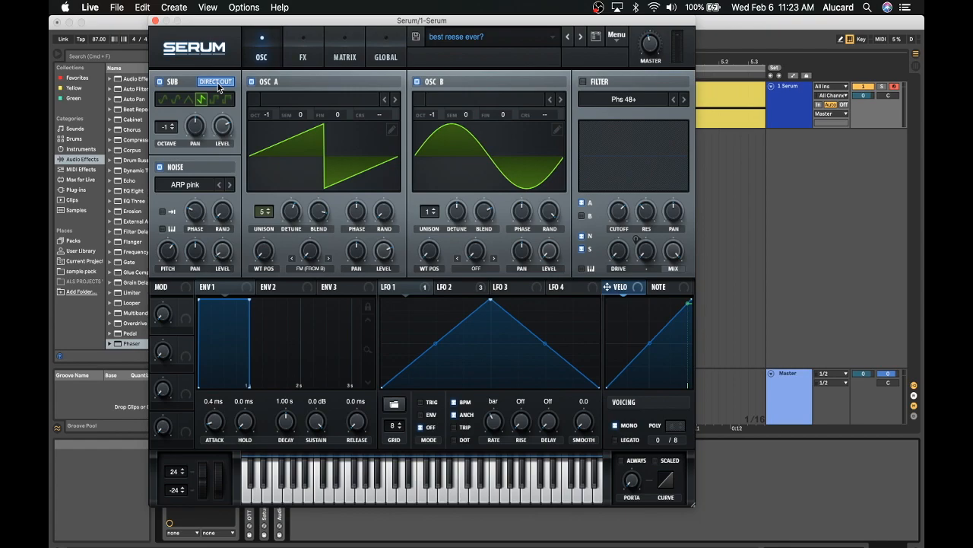
click(216, 81)
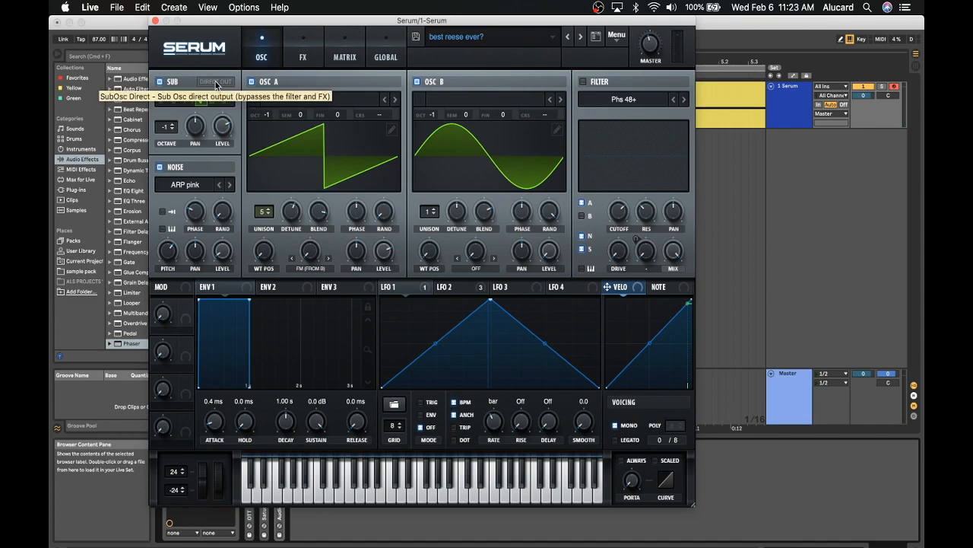
click(214, 82)
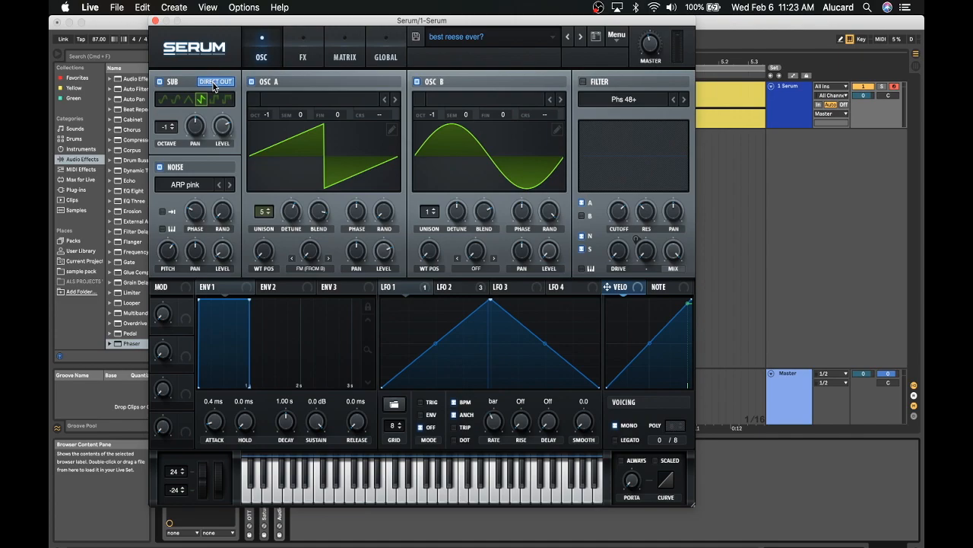
mouse_move(200, 493)
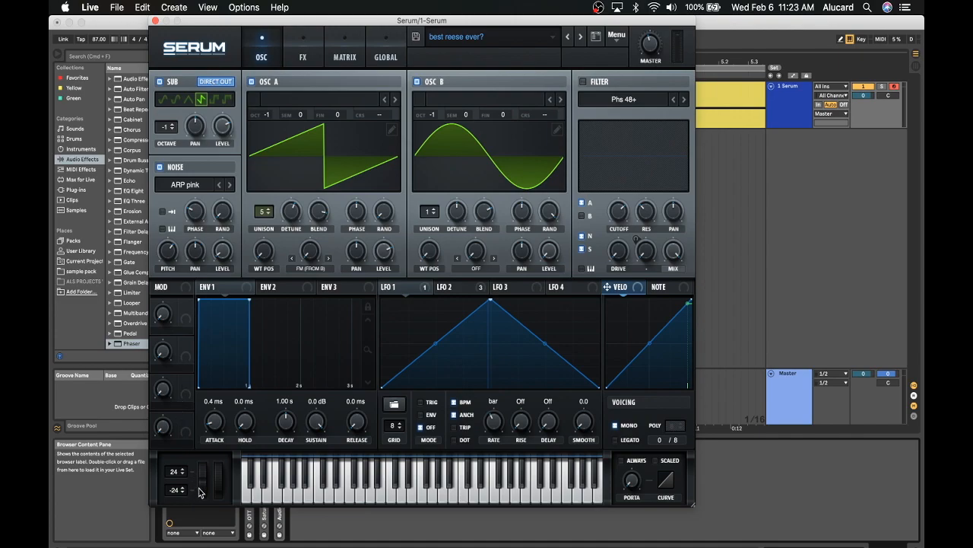